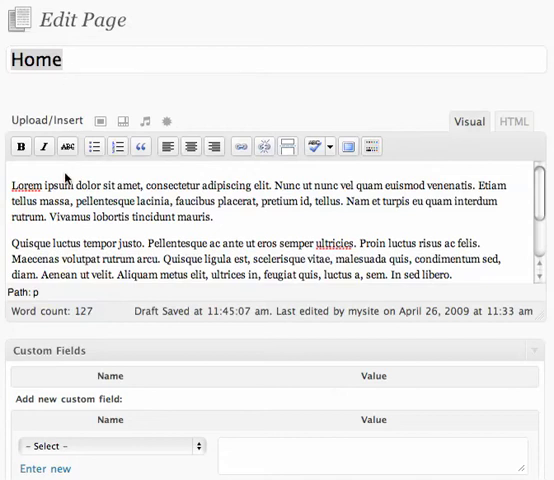
{"action": "mouse_move", "coordinate": [83, 184]}
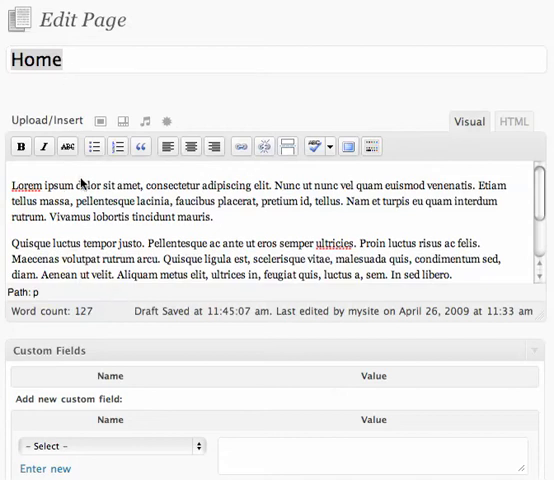
{"action": "mouse_move", "coordinate": [208, 240]}
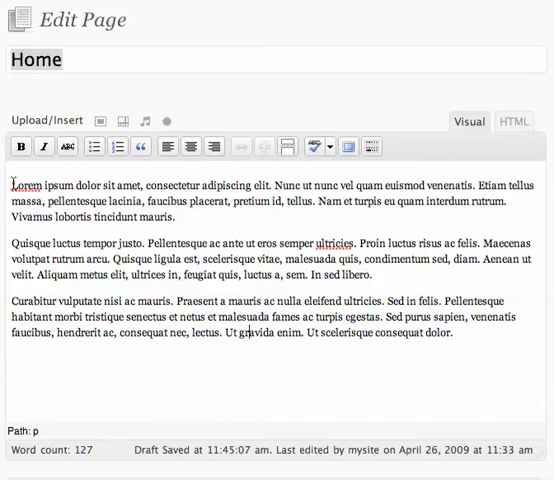
{"action": "double_click", "coordinate": [22, 184]}
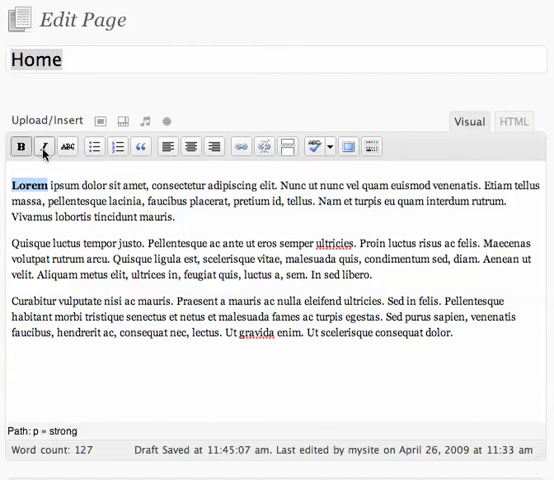
{"action": "left_click", "coordinate": [20, 146]}
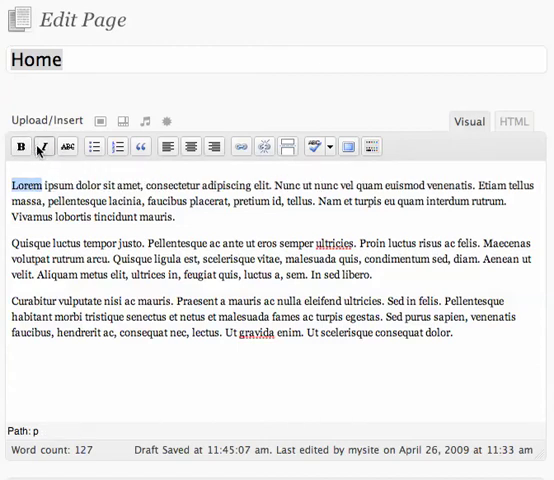
{"action": "left_click", "coordinate": [66, 146]}
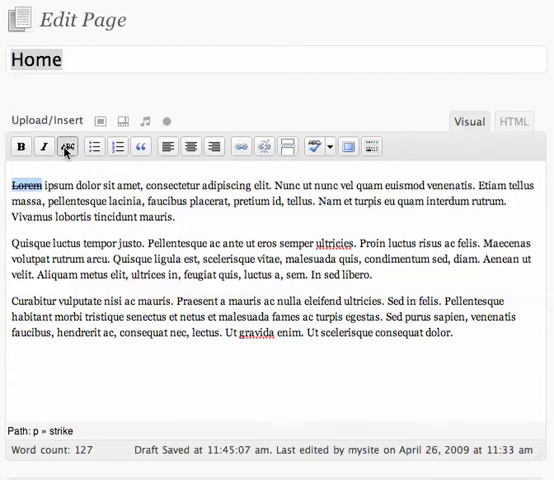
{"action": "left_click", "coordinate": [67, 146]}
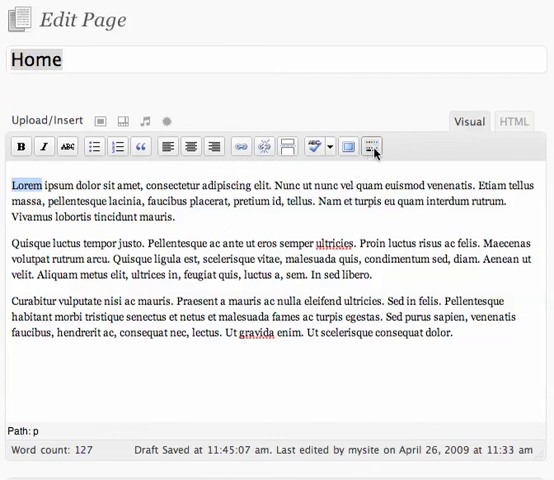
{"action": "mouse_move", "coordinate": [373, 147]}
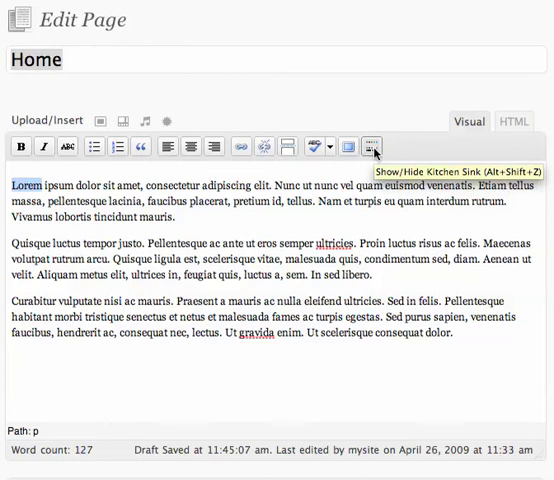
- Toggle on the Kitchen Sink to reveal the second toolbar row of formatting buttons
{"action": "left_click", "coordinate": [372, 147]}
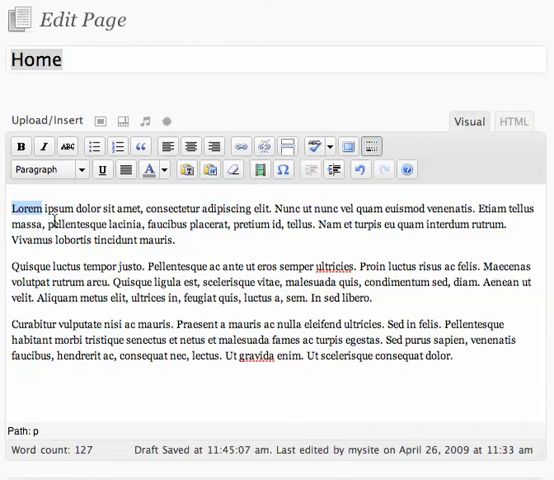
{"action": "mouse_move", "coordinate": [144, 430]}
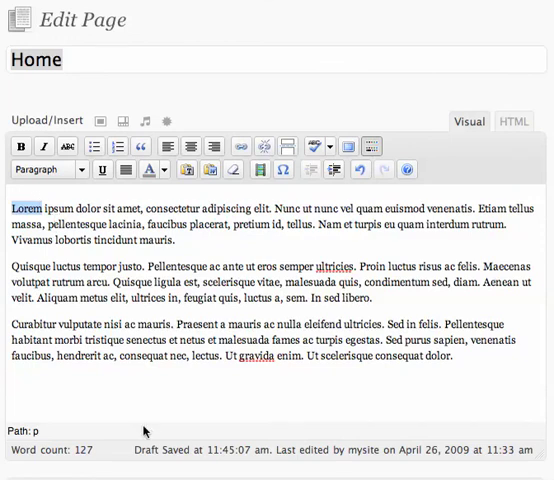